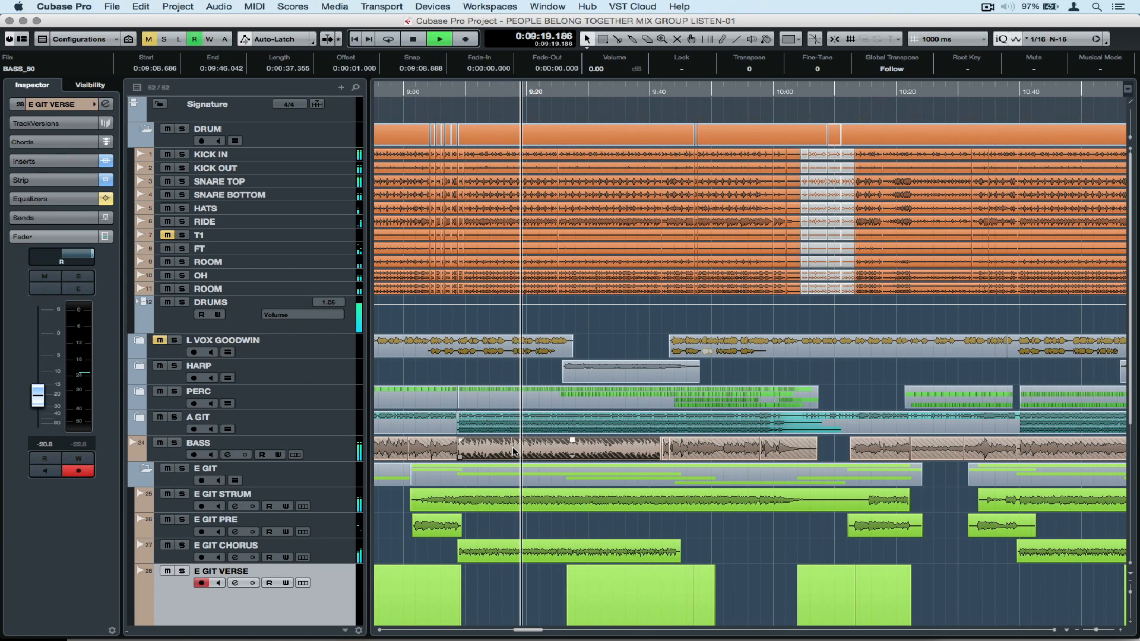
- Open the BASS_50 bass event in the Sample Editor from the Project window
{"action": "double_click", "coordinate": [513, 451]}
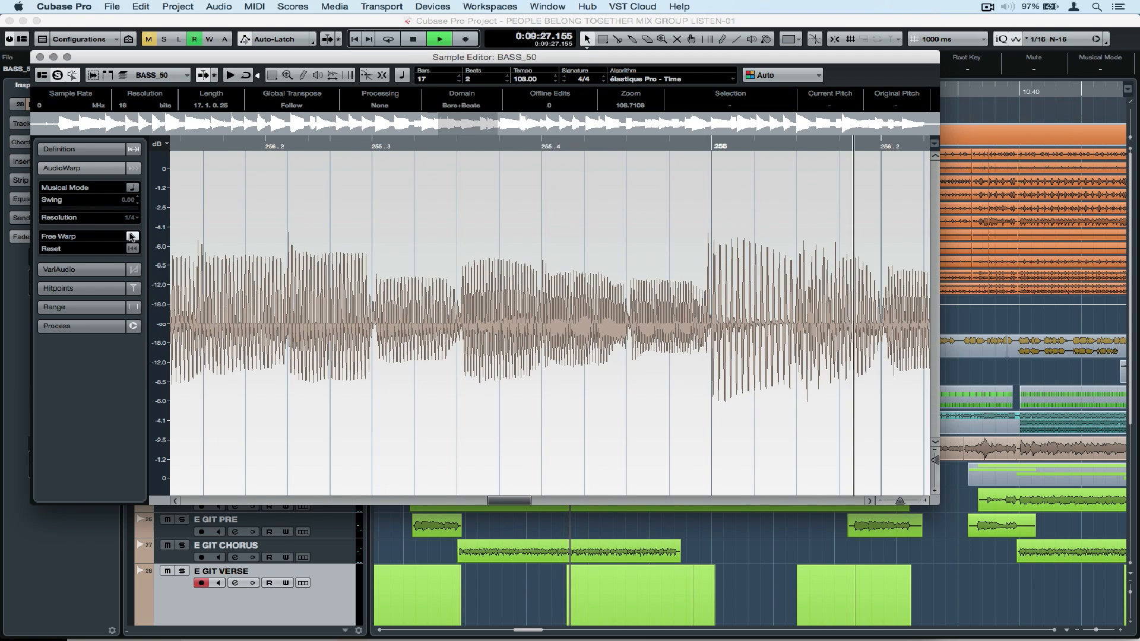
- Enable Free Warp so warp markers can be placed on the bass note onsets
{"action": "left_click", "coordinate": [133, 186]}
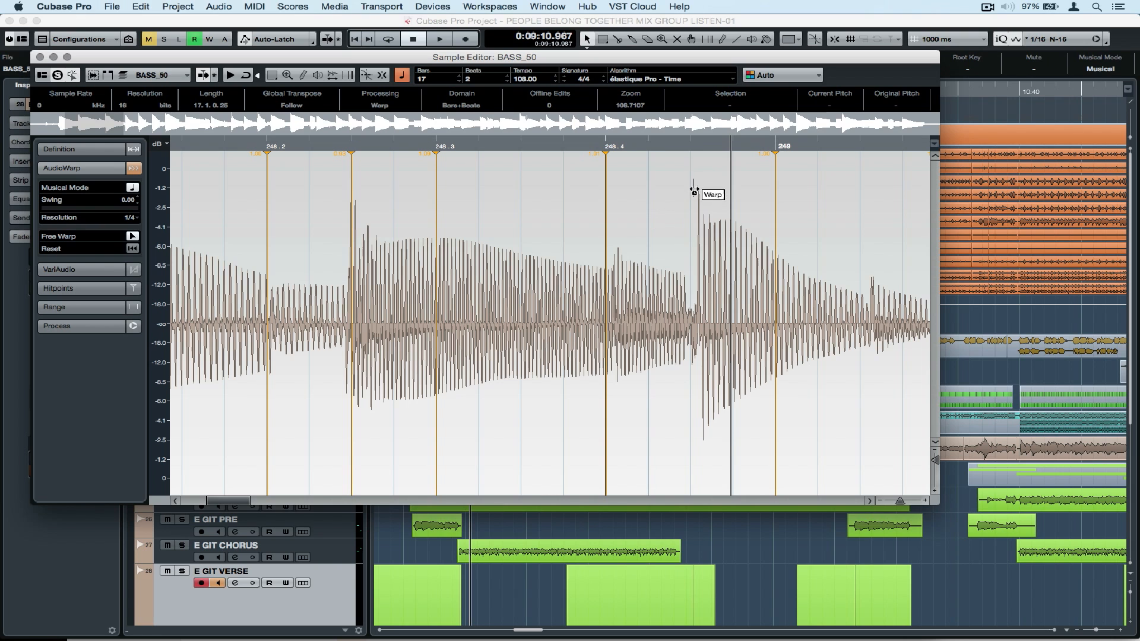
- Drag the bar 249 warp markers so the notes land on beats 249.2 and 249.4
{"action": "left_click_drag", "start_coordinate": [691, 190], "coordinate": [629, 158]}
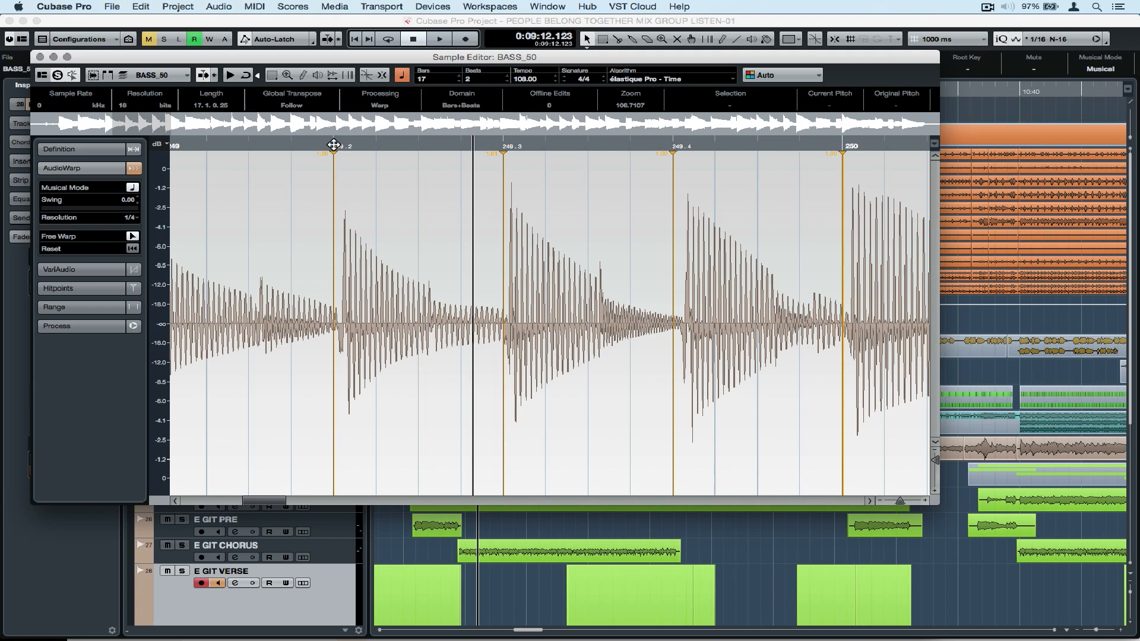
{"action": "left_click", "coordinate": [334, 146]}
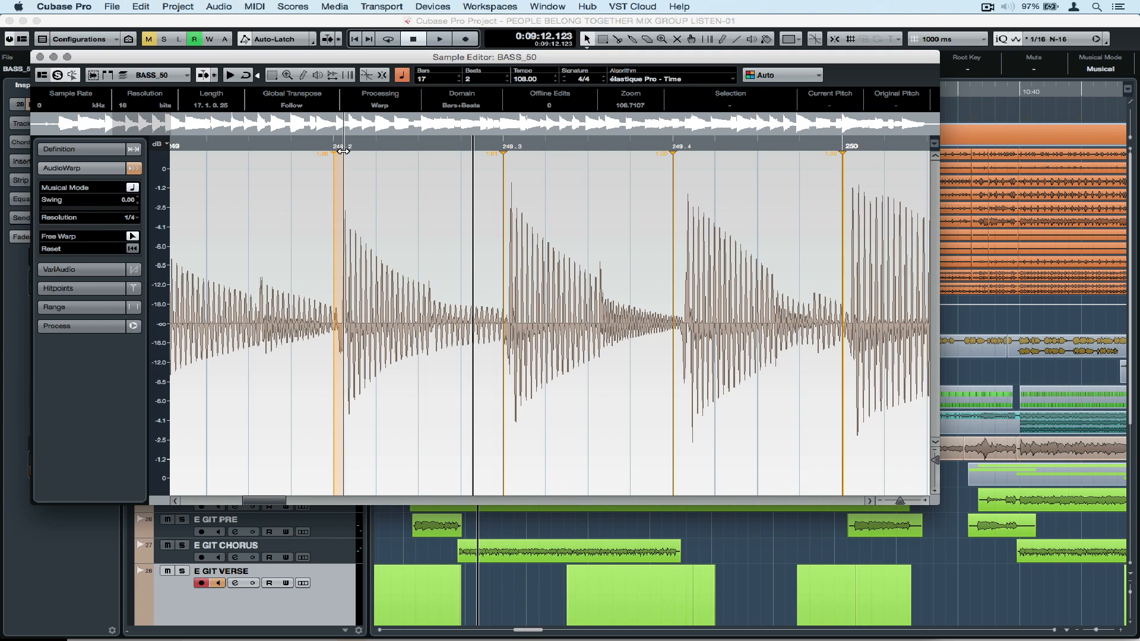
{"action": "left_click_drag", "start_coordinate": [338, 153], "coordinate": [505, 157]}
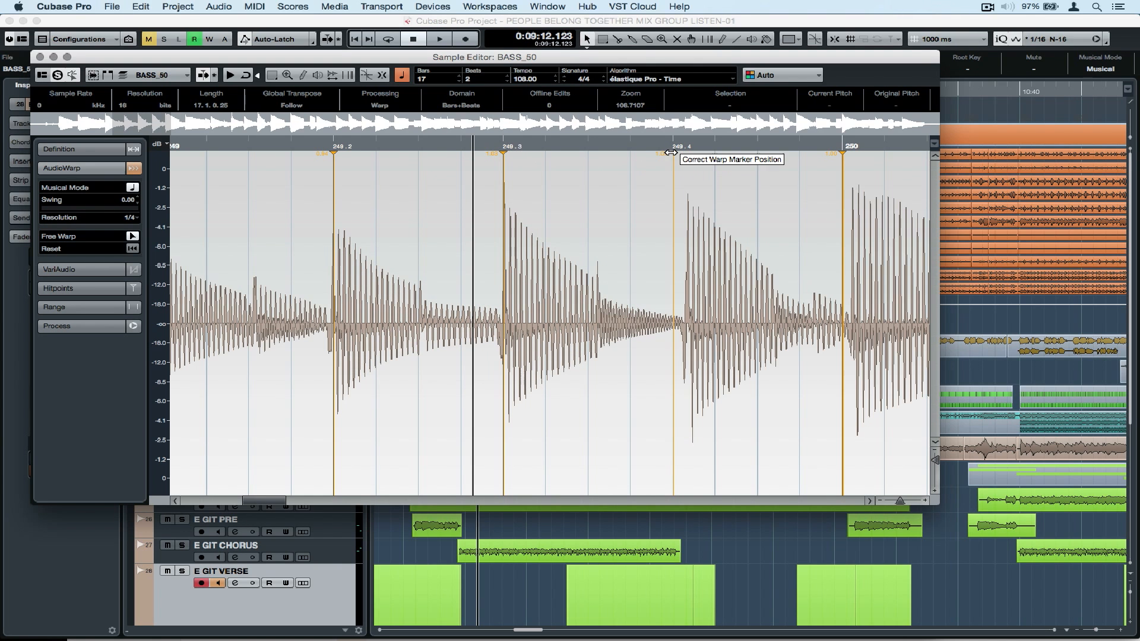
{"action": "left_click_drag", "start_coordinate": [672, 153], "coordinate": [701, 227]}
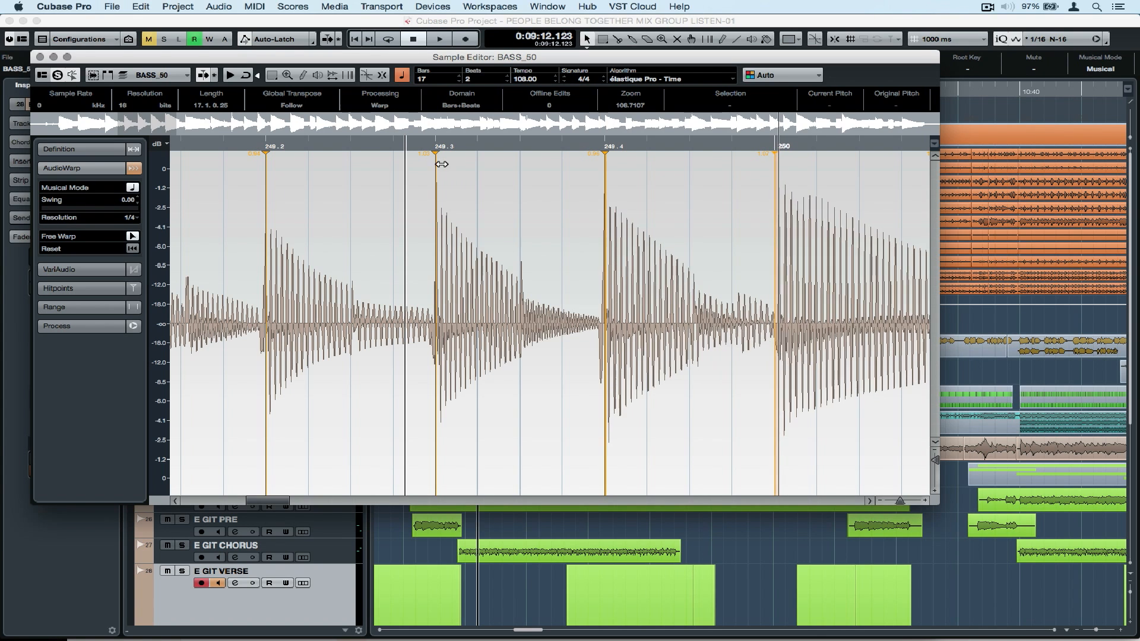
- Move to bar 250 and pull its note onto beat 250.4 with the warp marker
{"action": "left_click", "coordinate": [438, 38]}
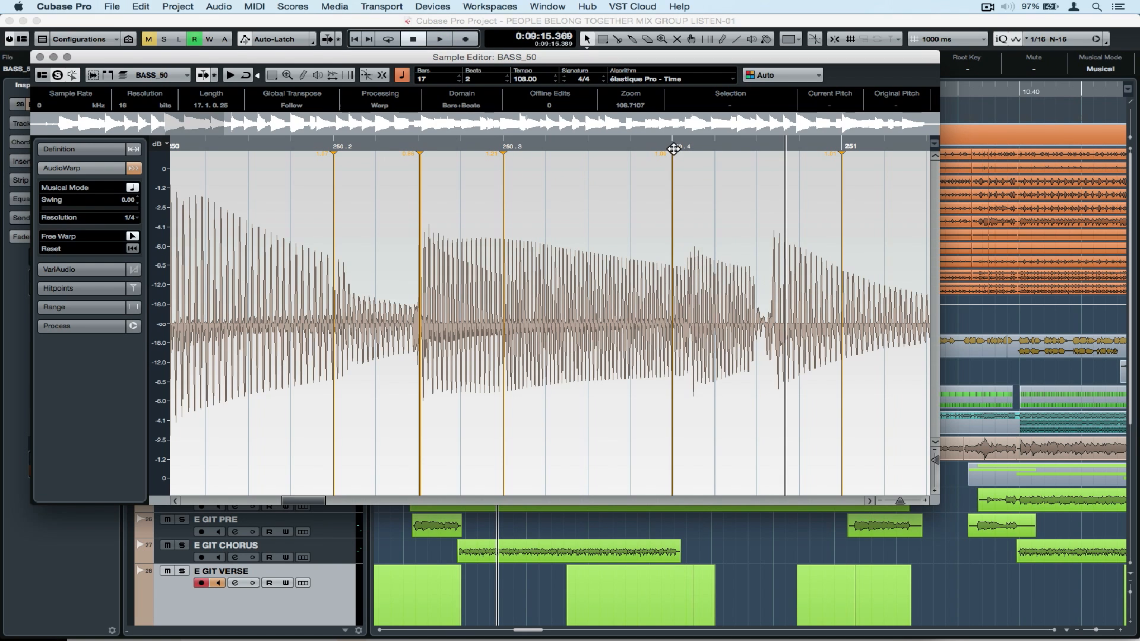
{"action": "left_click_drag", "start_coordinate": [675, 153], "coordinate": [678, 153]}
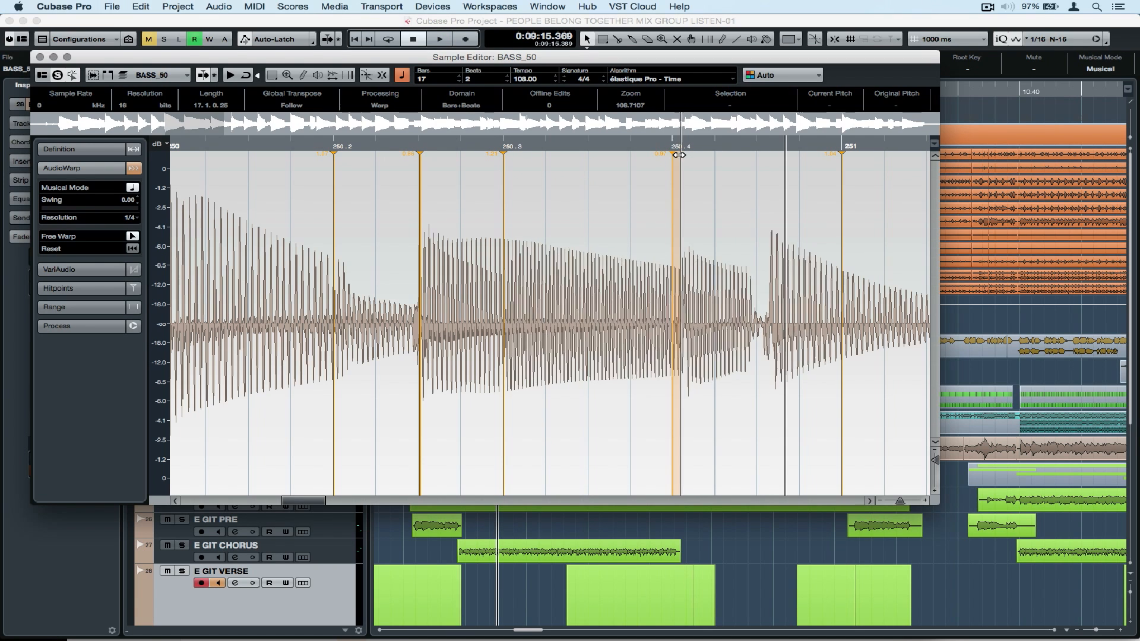